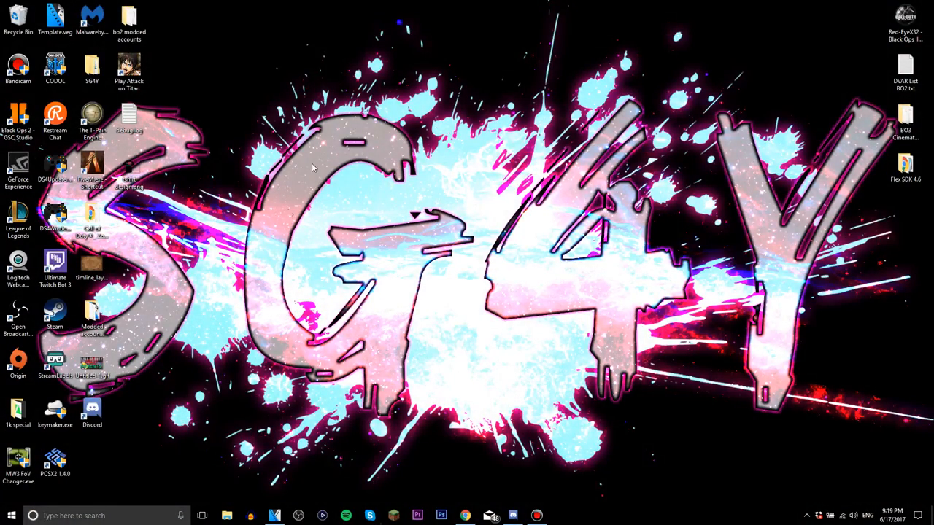
mouse_move(337, 195)
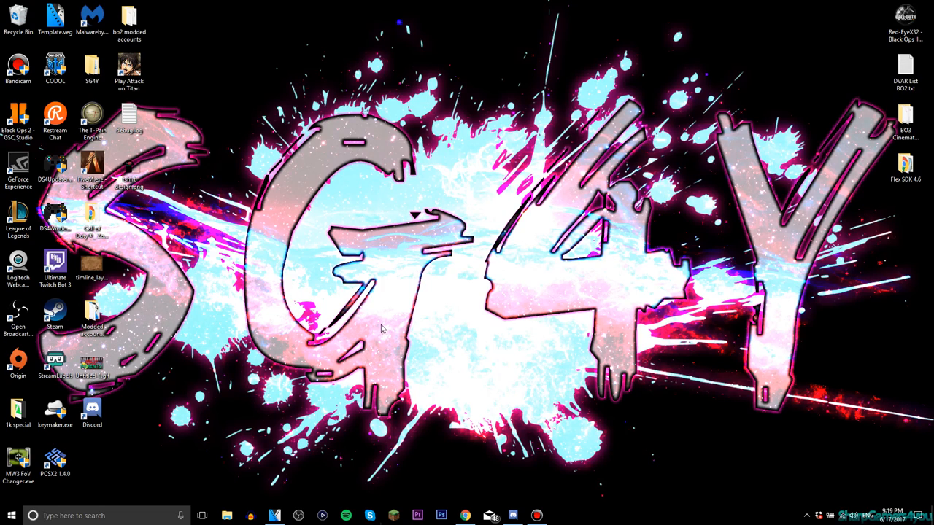
mouse_move(483, 381)
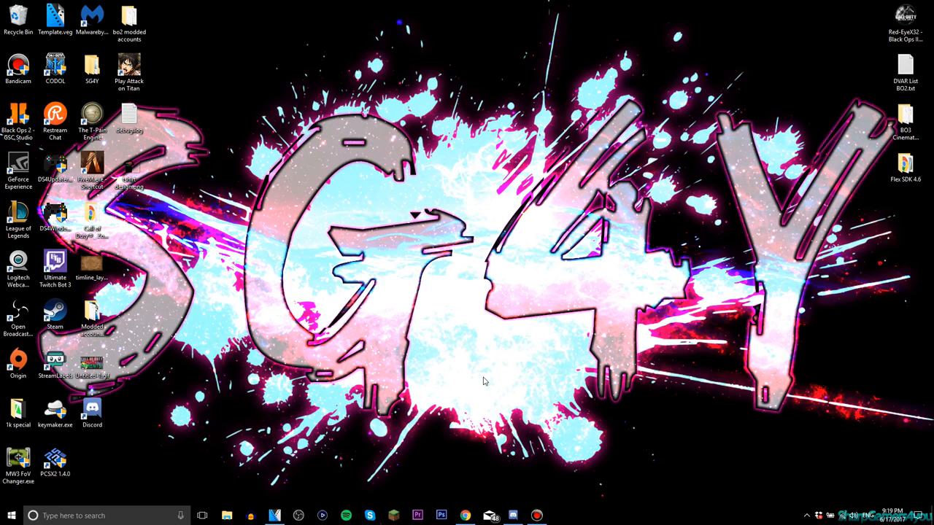
- Switch from the desktop to Chrome showing The Pirate Bay tab
left_click(92, 408)
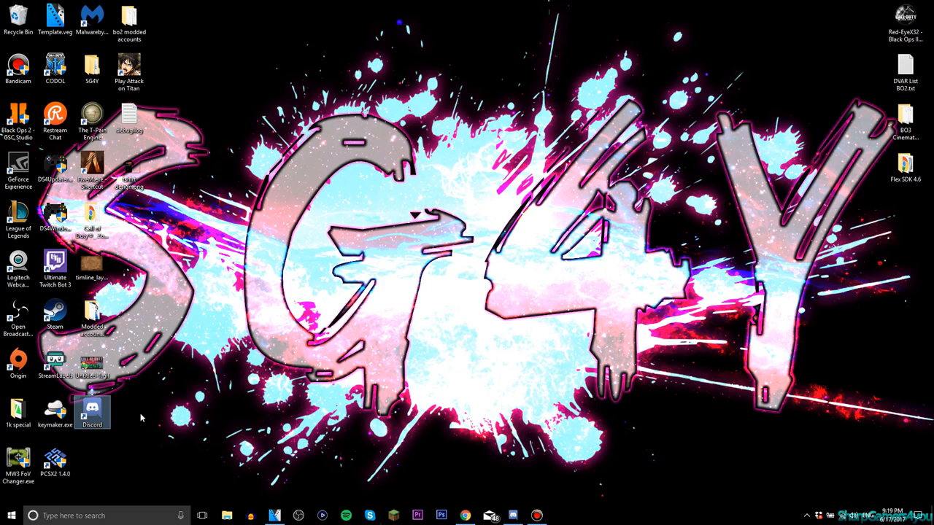
mouse_move(162, 379)
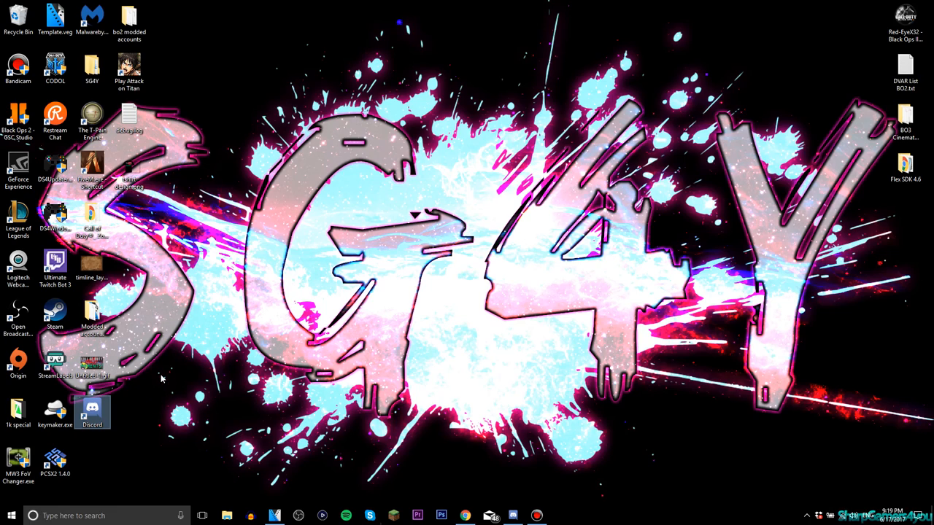
mouse_move(135, 392)
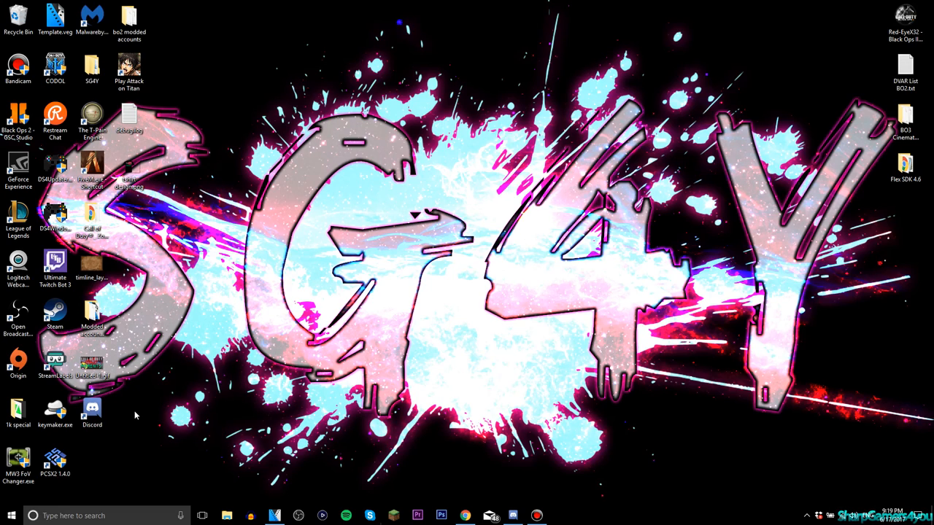
mouse_move(317, 367)
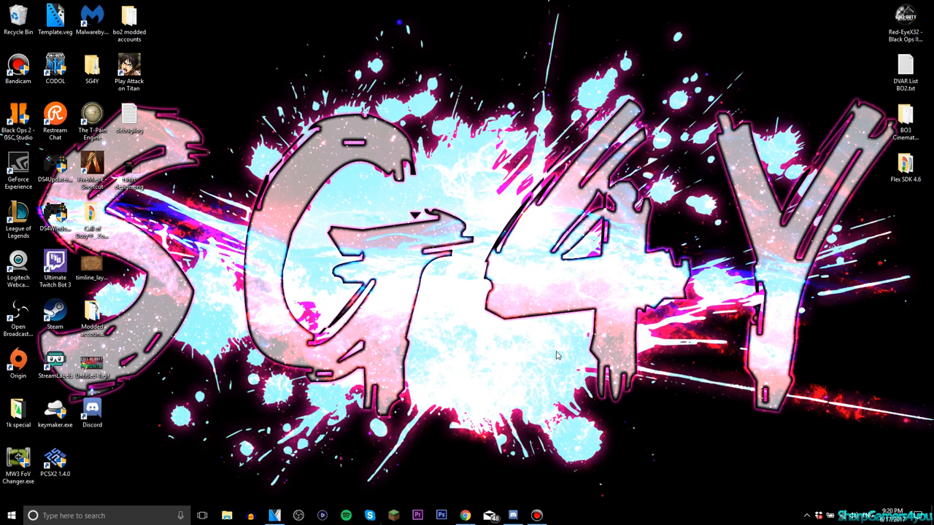
mouse_move(509, 409)
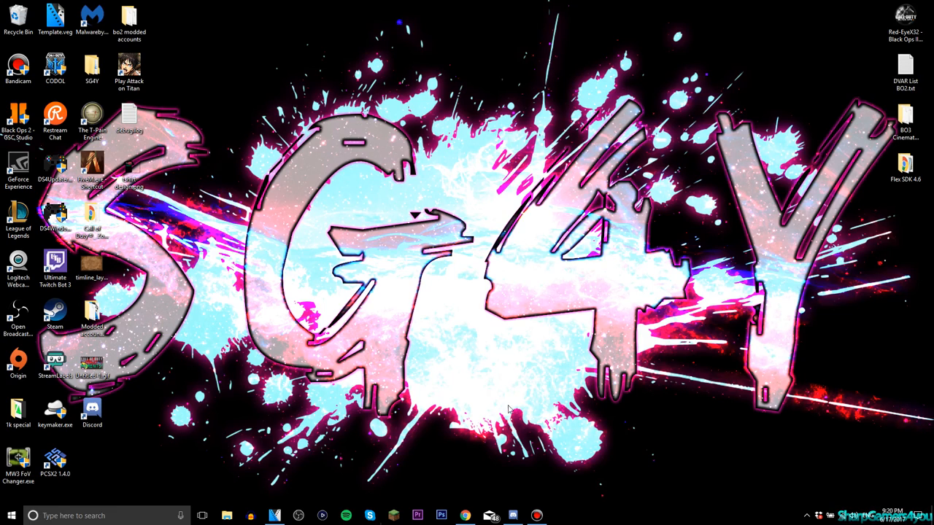
mouse_move(344, 369)
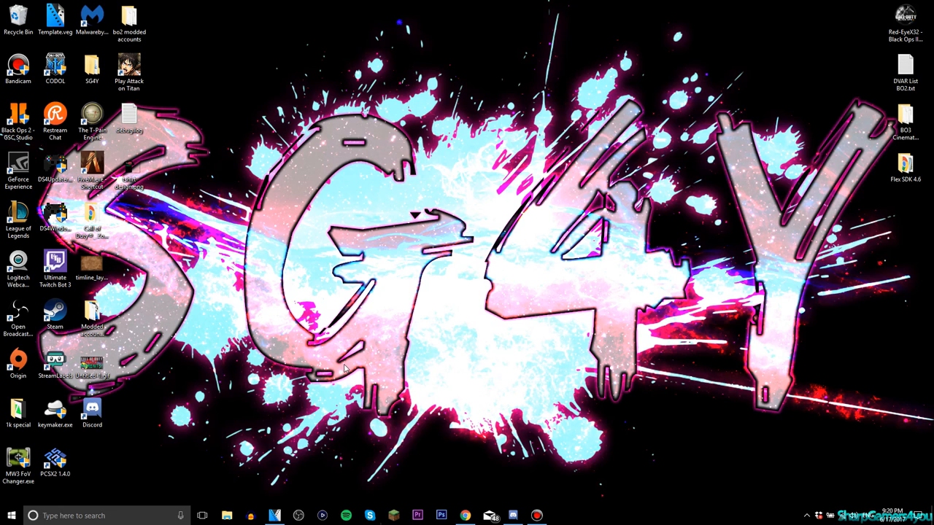
left_click(465, 516)
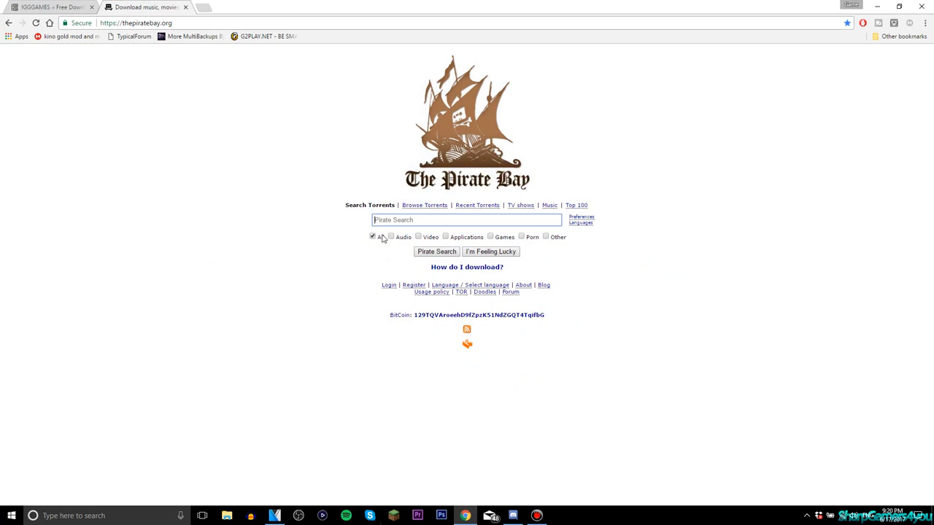
mouse_move(276, 170)
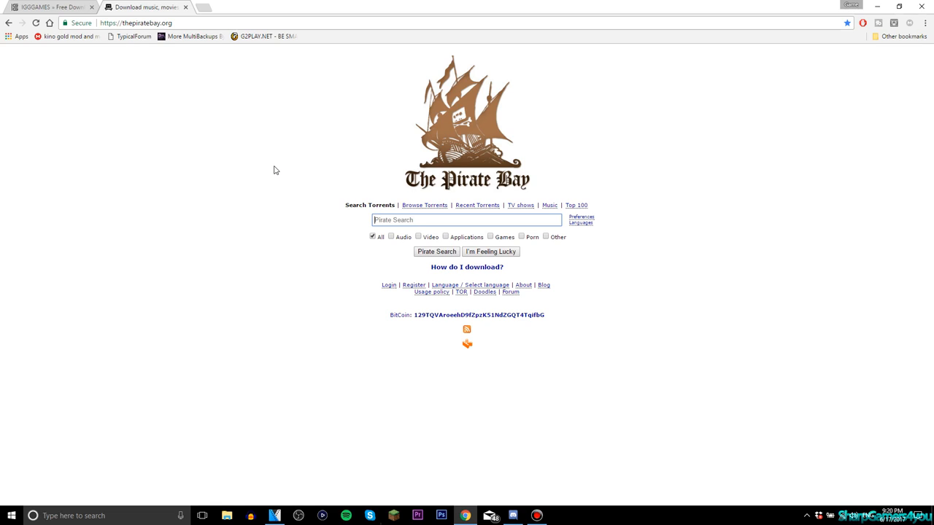
mouse_move(300, 178)
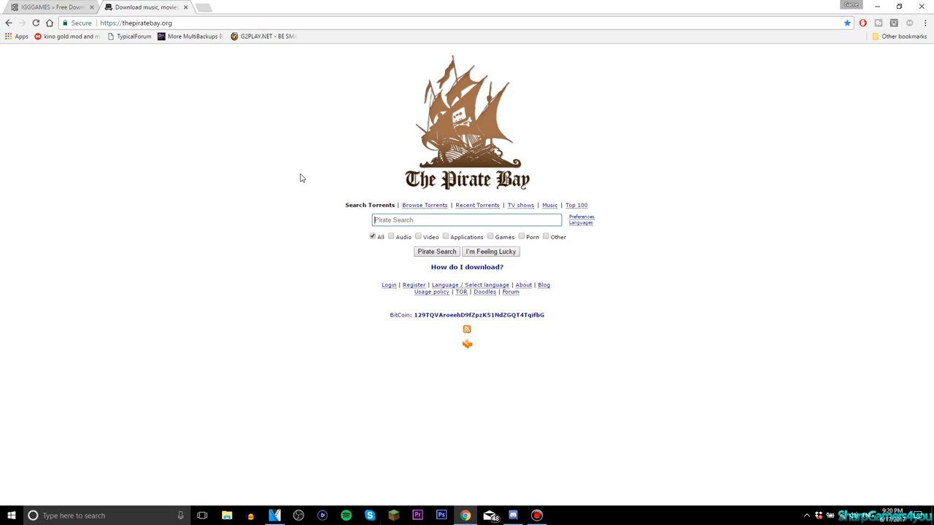
mouse_move(442, 144)
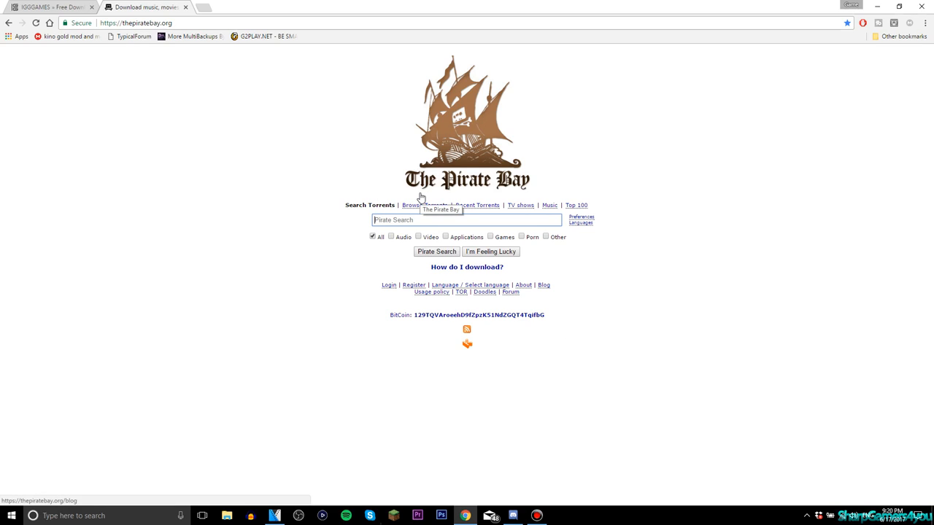
mouse_move(402, 183)
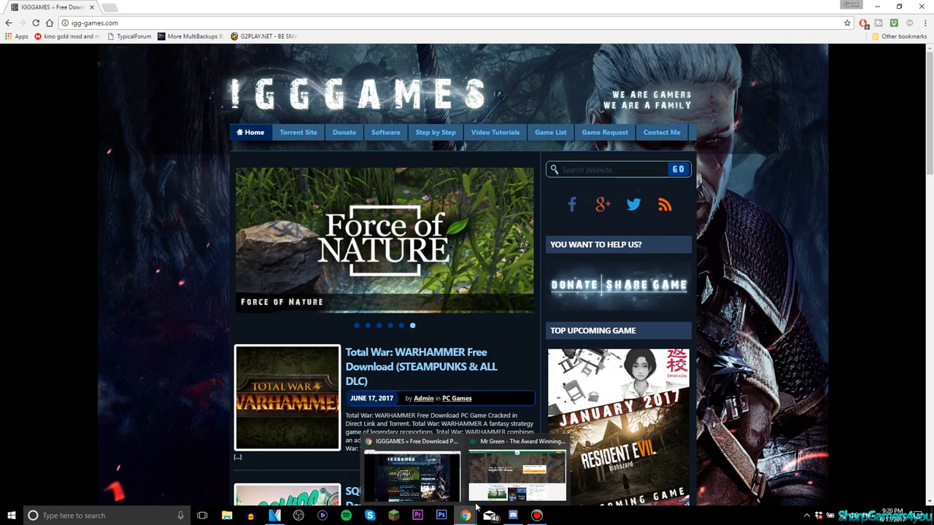
left_click(516, 474)
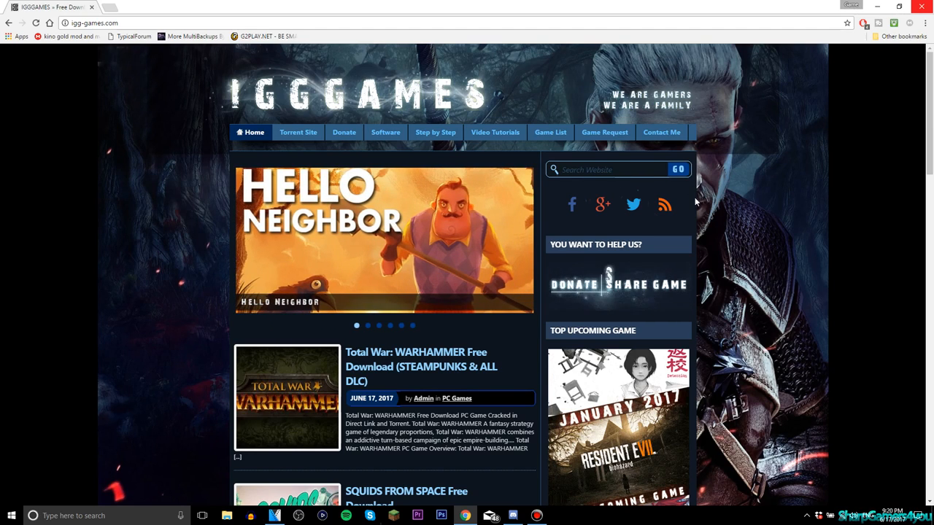
mouse_move(186, 155)
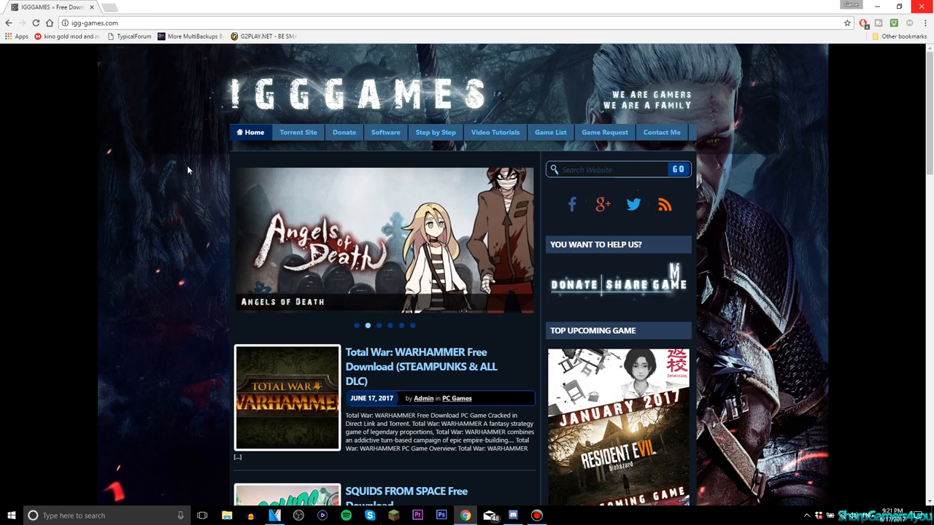
mouse_move(208, 179)
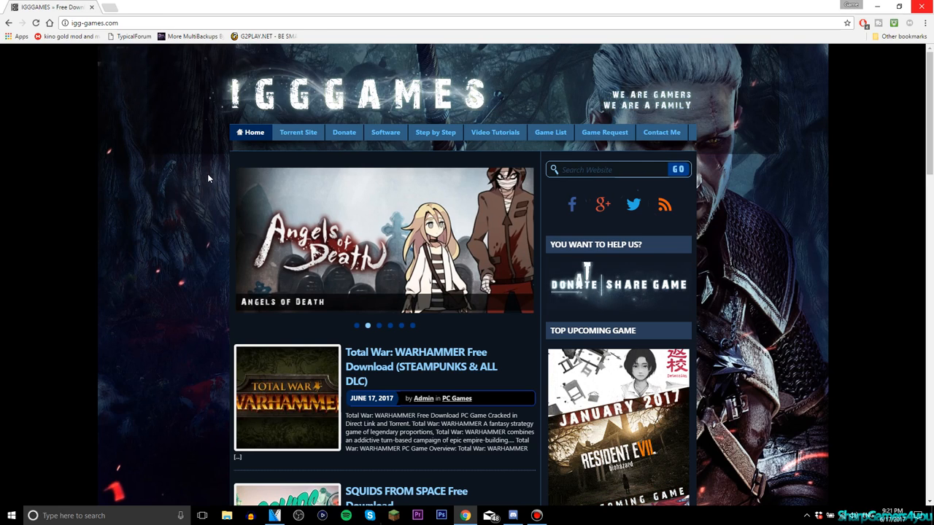
left_click(105, 6)
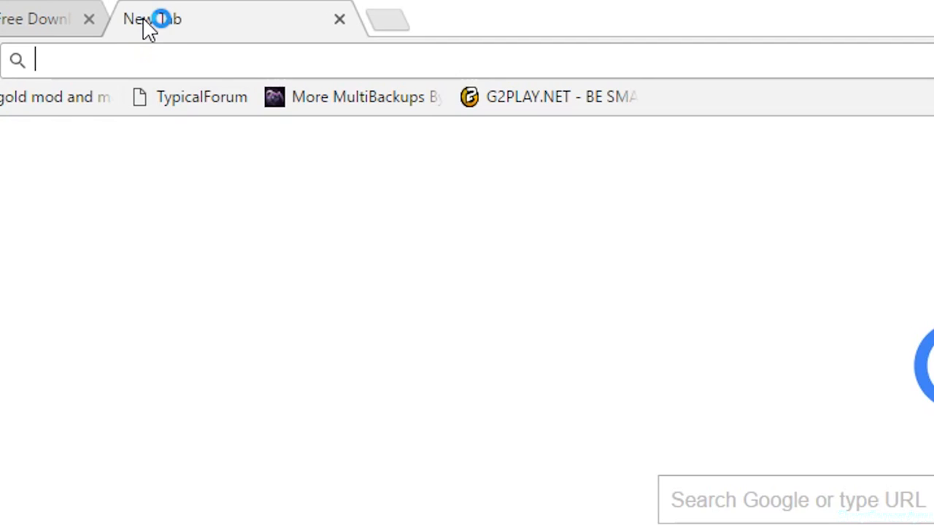
mouse_move(151, 19)
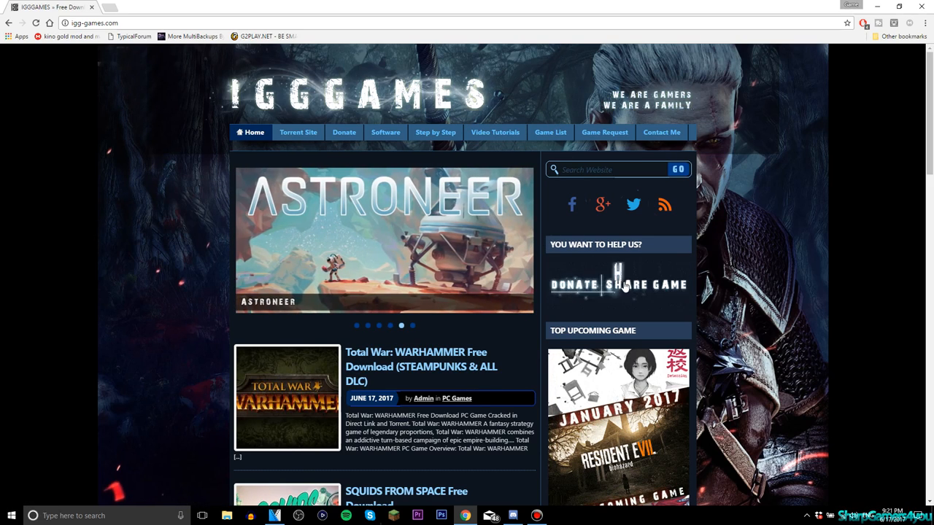
scroll("down", 3)
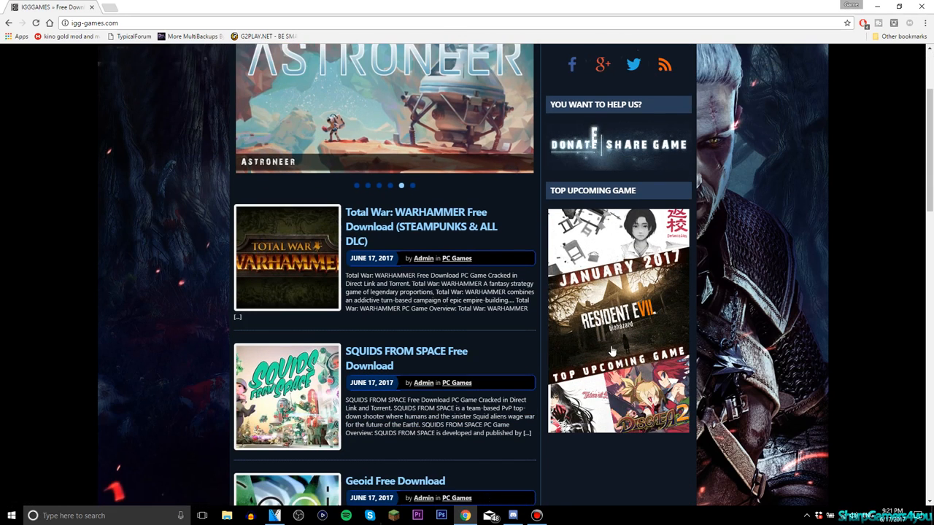
scroll("down", 3)
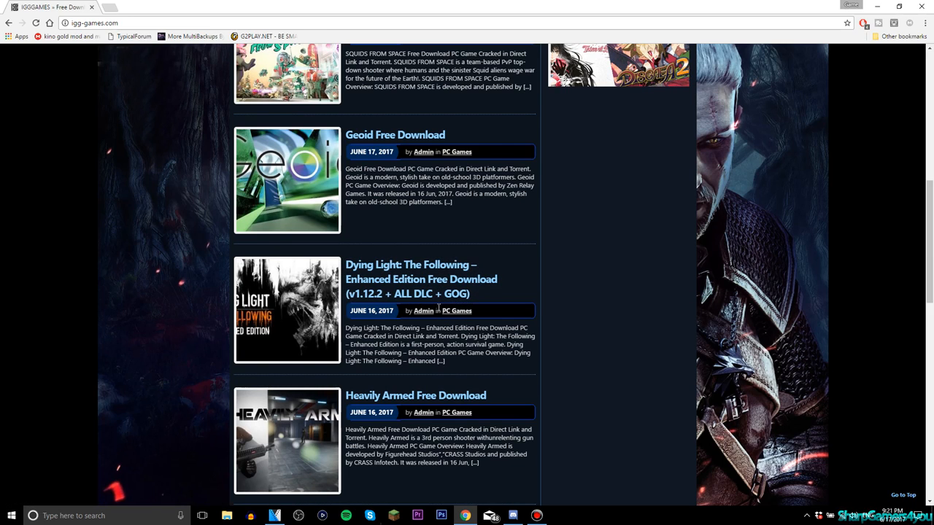
scroll("down", 3)
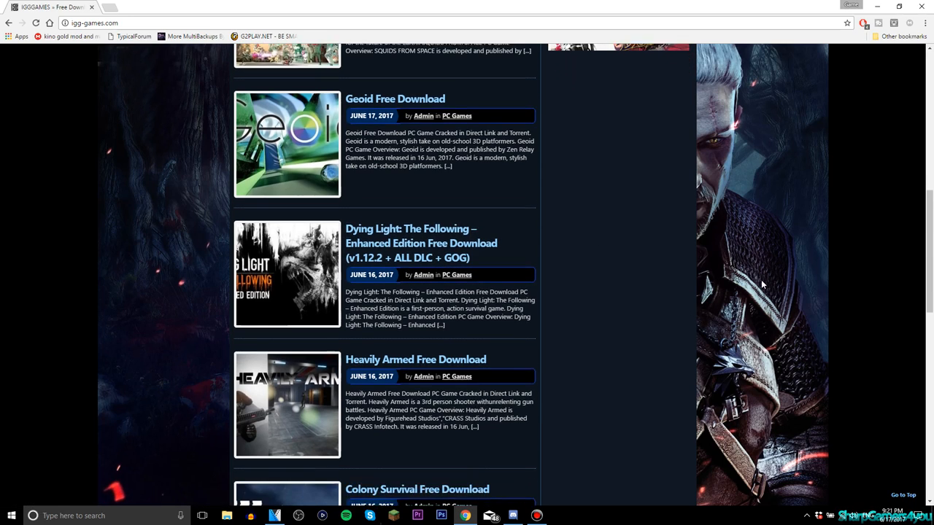
scroll("down", 3)
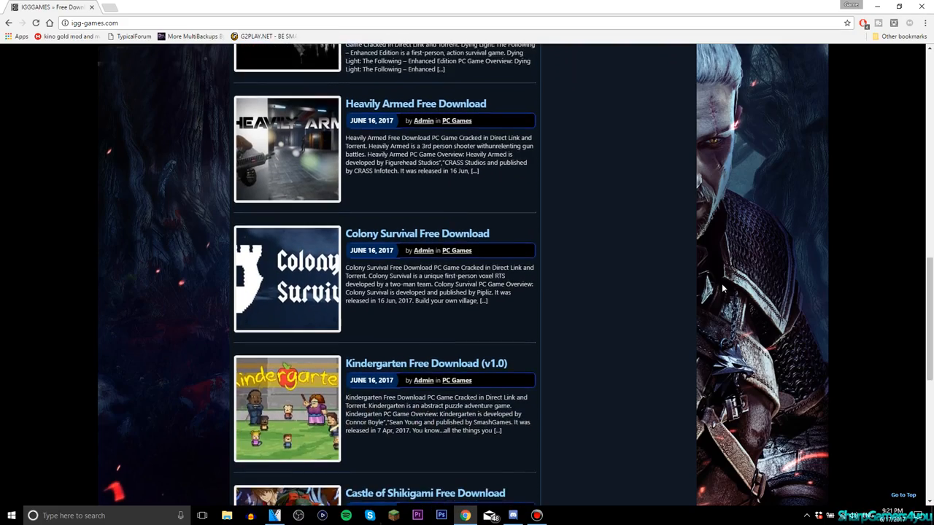
scroll("down", 3)
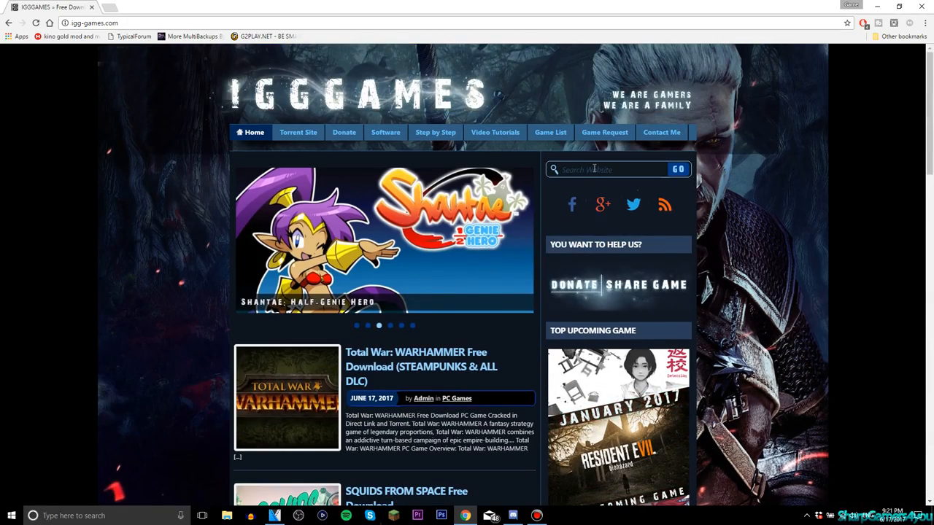
- Search IGG Games for 'black ops 3' and begin scrolling the results
type("black ops3")
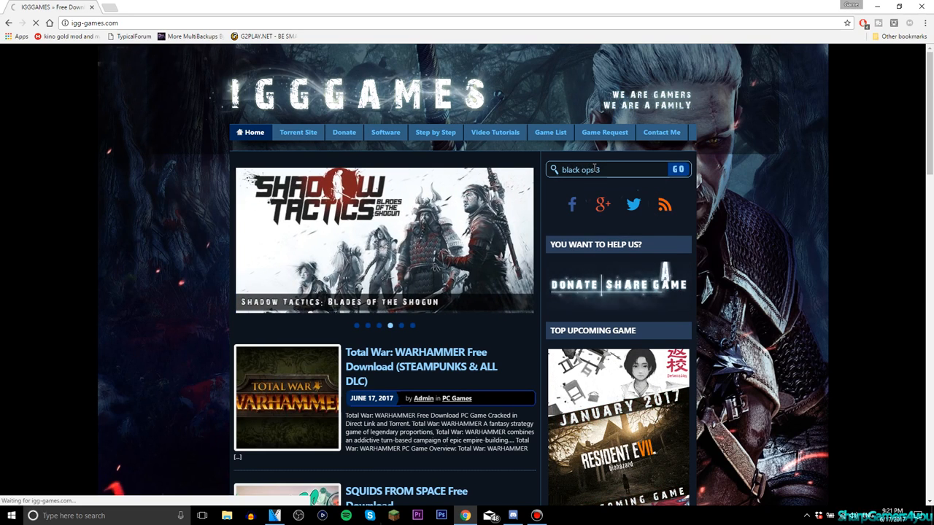
left_click(677, 169)
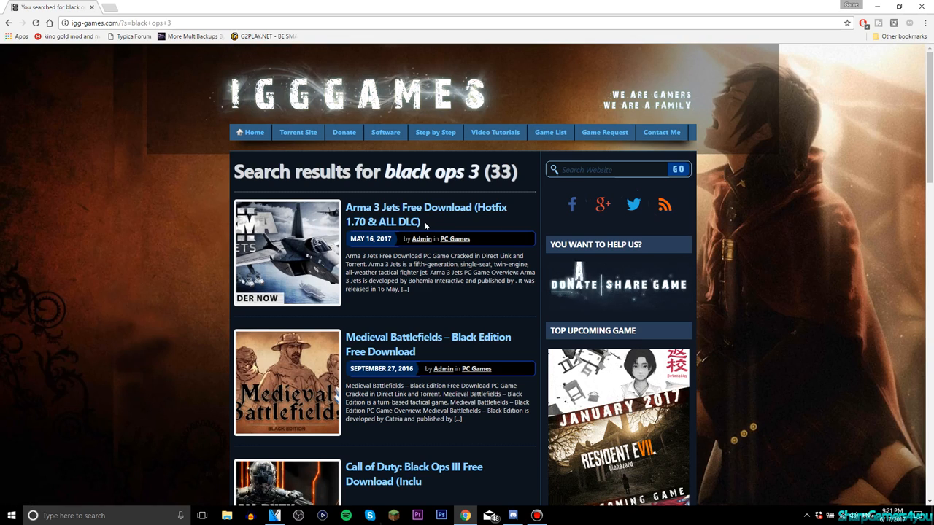
scroll("down", 3)
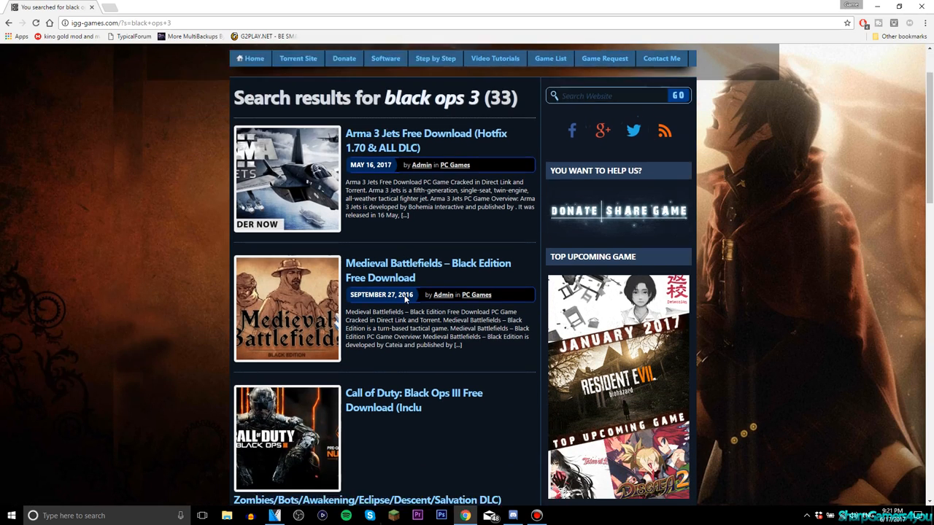
scroll("down", 3)
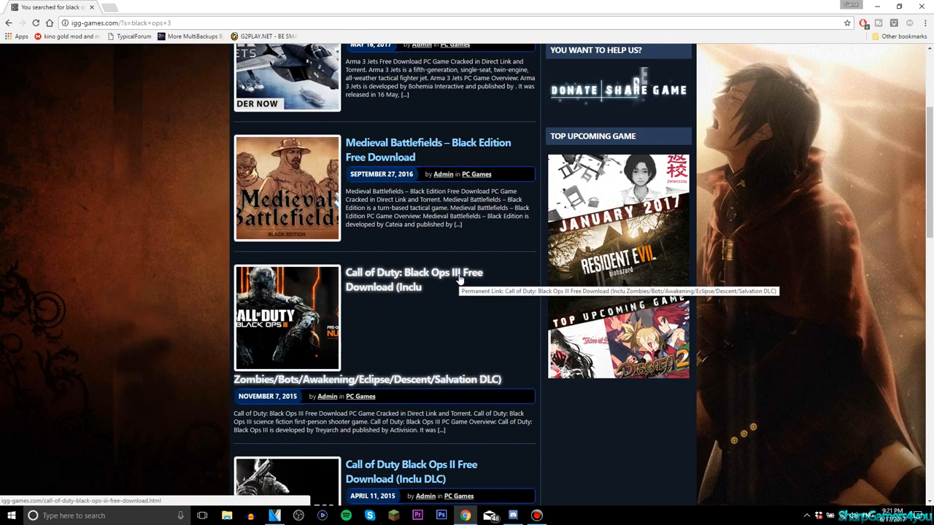
mouse_move(394, 297)
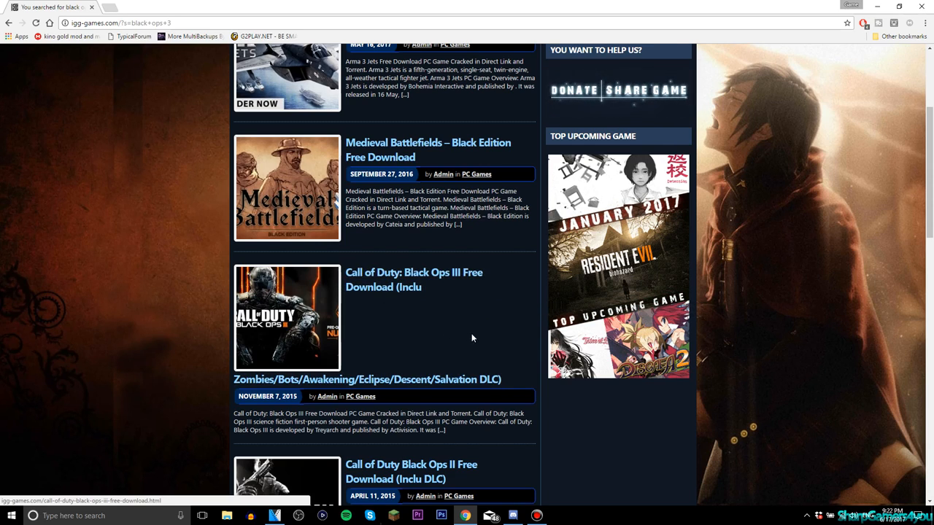
- Scroll past the Call of Duty titles down to Tales Of Glory and Show More
scroll("down", 3)
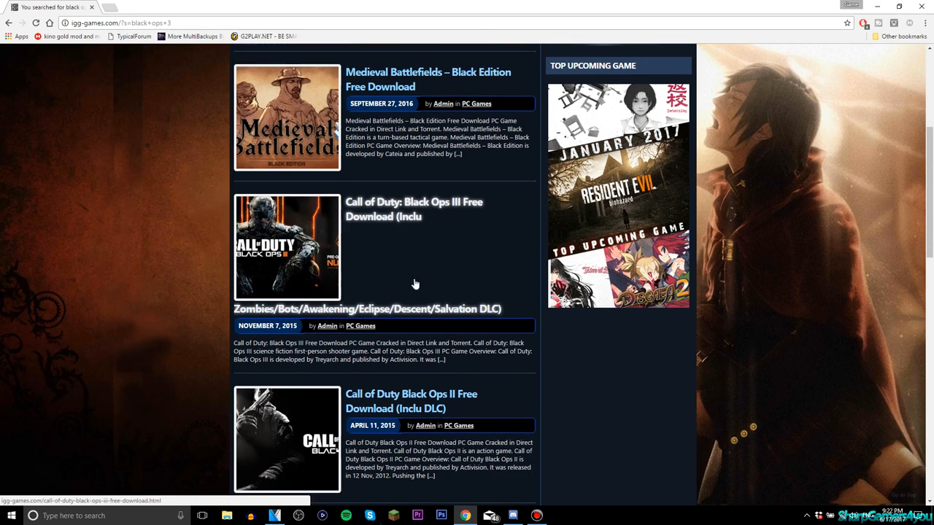
scroll("down", 3)
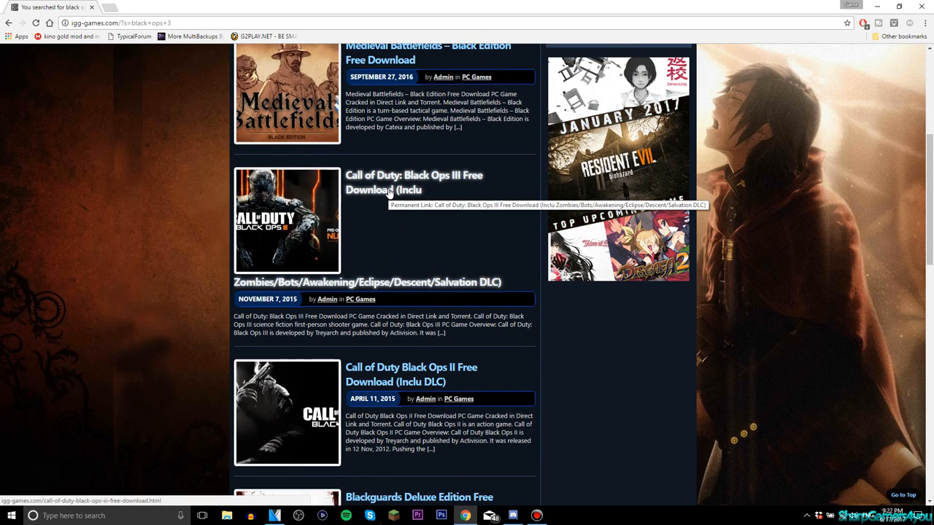
scroll("down", 3)
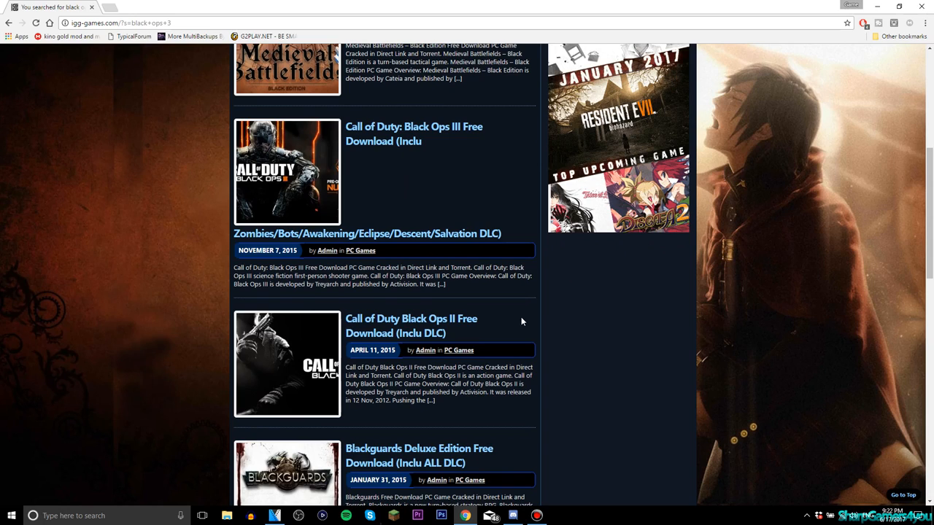
mouse_move(412, 327)
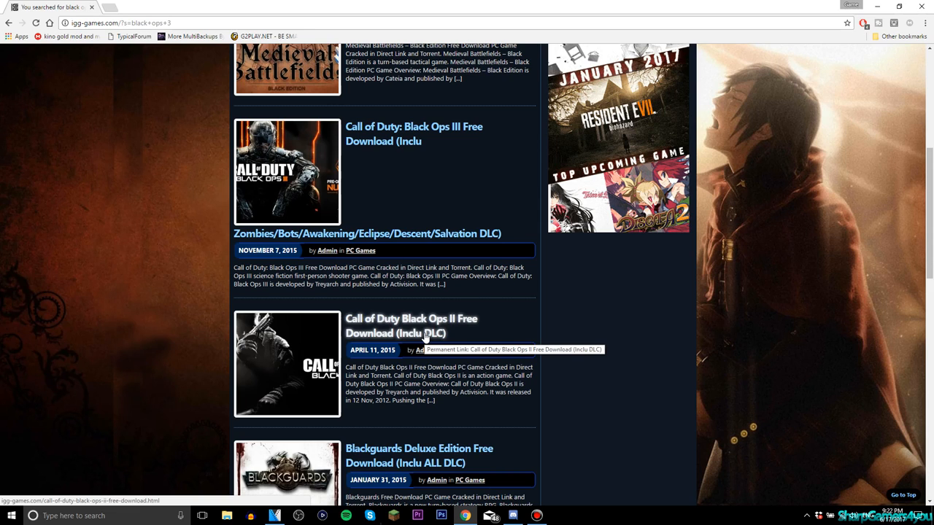
scroll("down", 3)
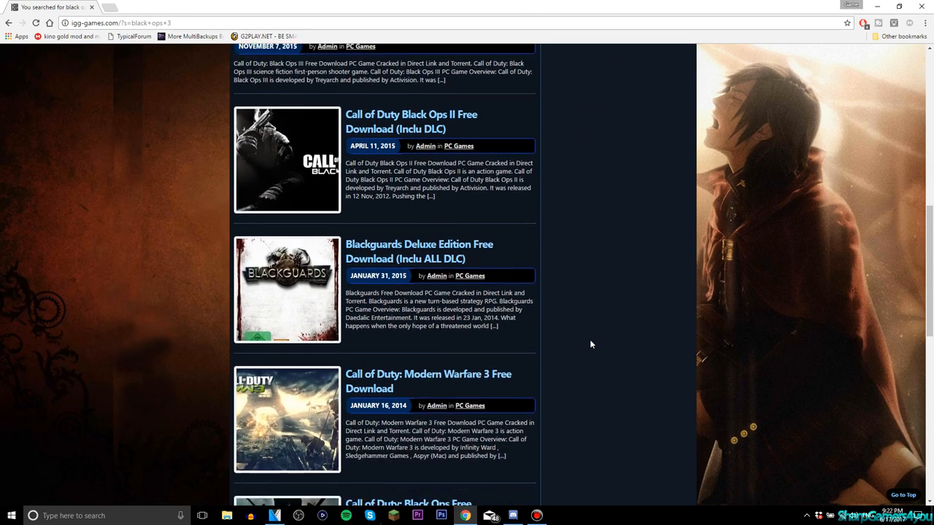
scroll("down", 3)
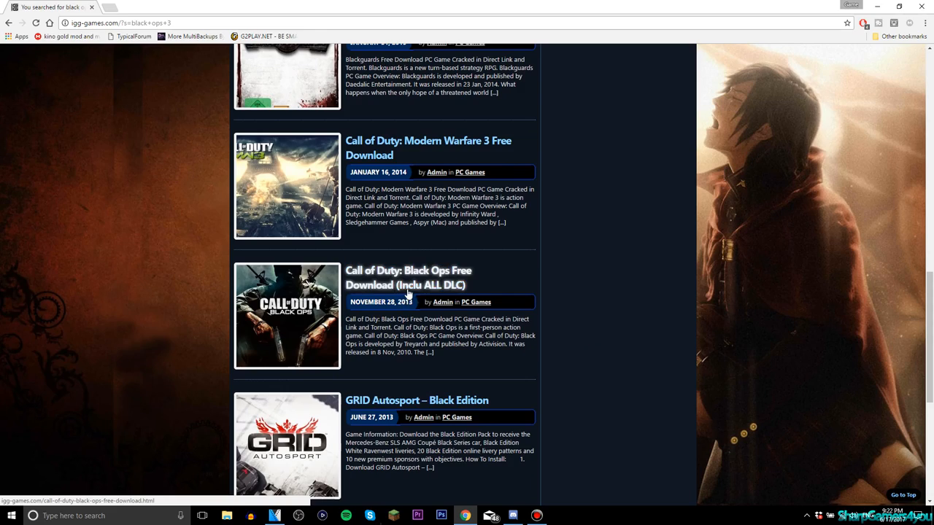
scroll("down", 3)
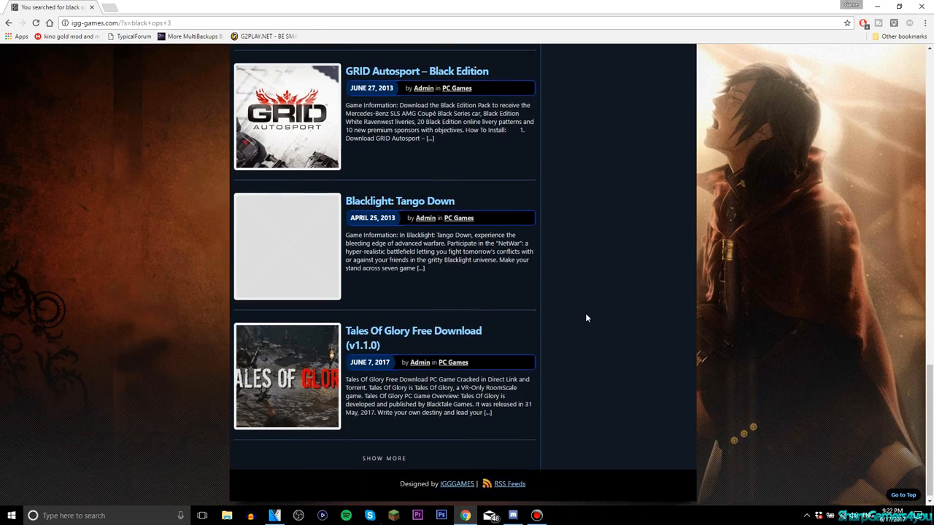
scroll("up", 3)
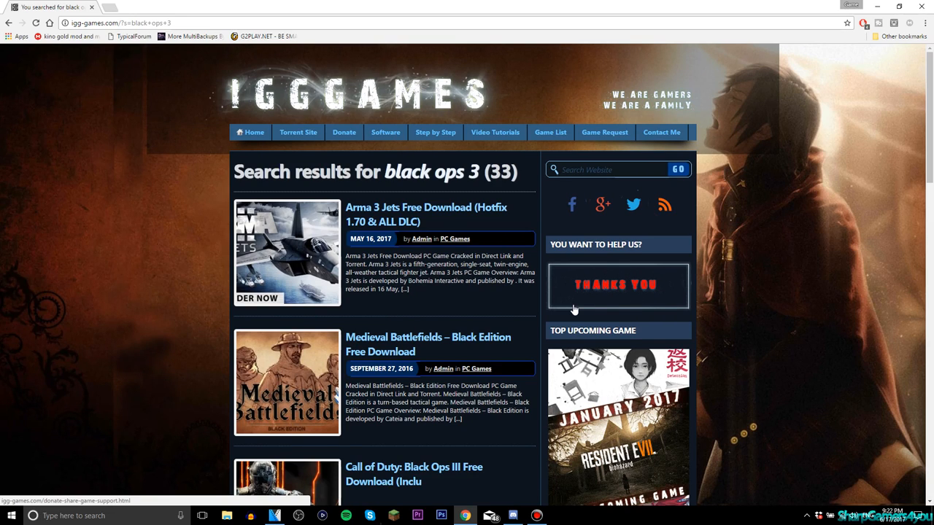
mouse_move(559, 298)
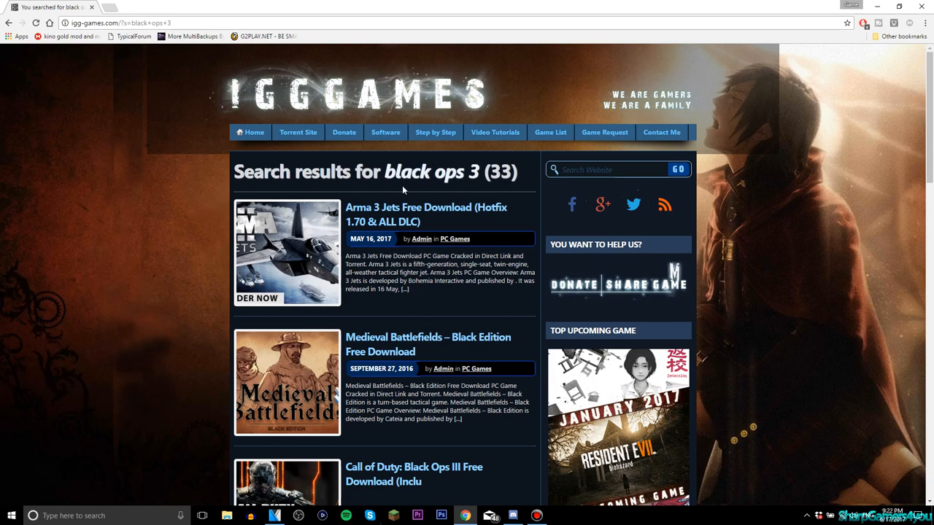
mouse_move(511, 224)
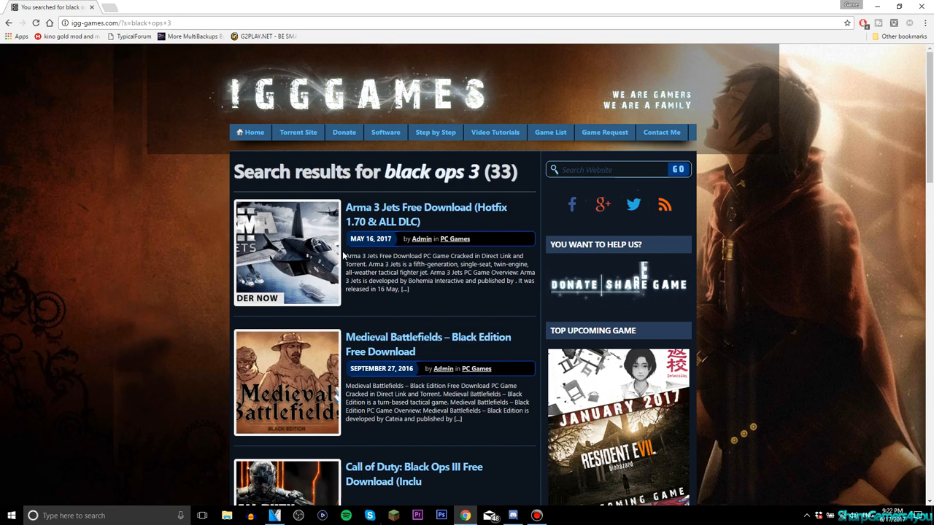
mouse_move(332, 267)
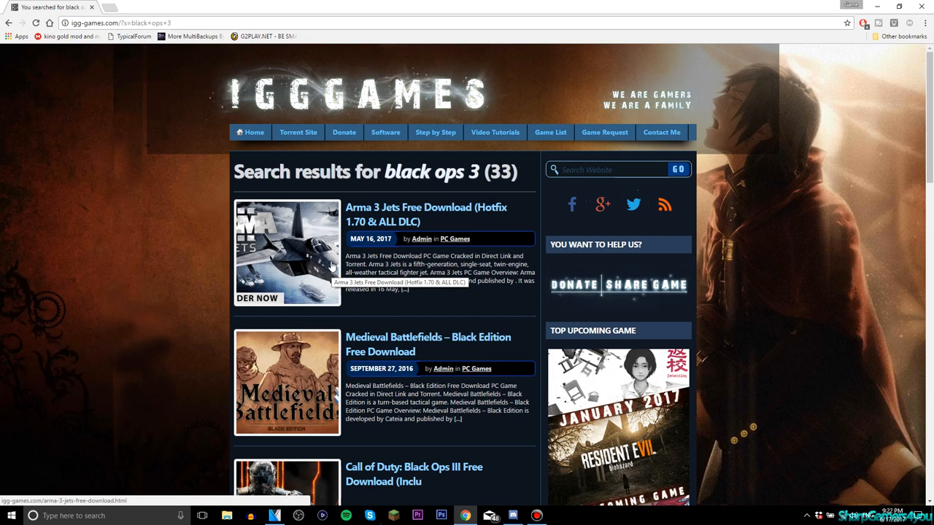
mouse_move(310, 311)
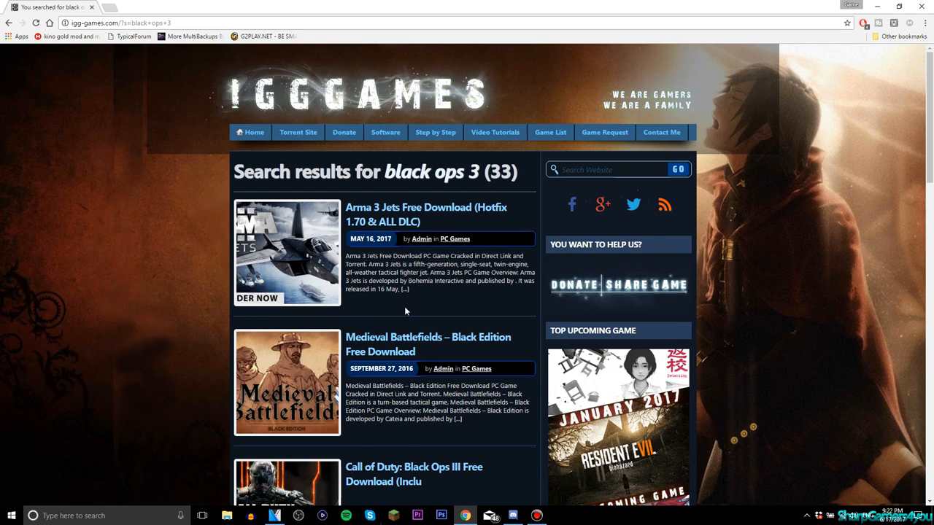
mouse_move(406, 298)
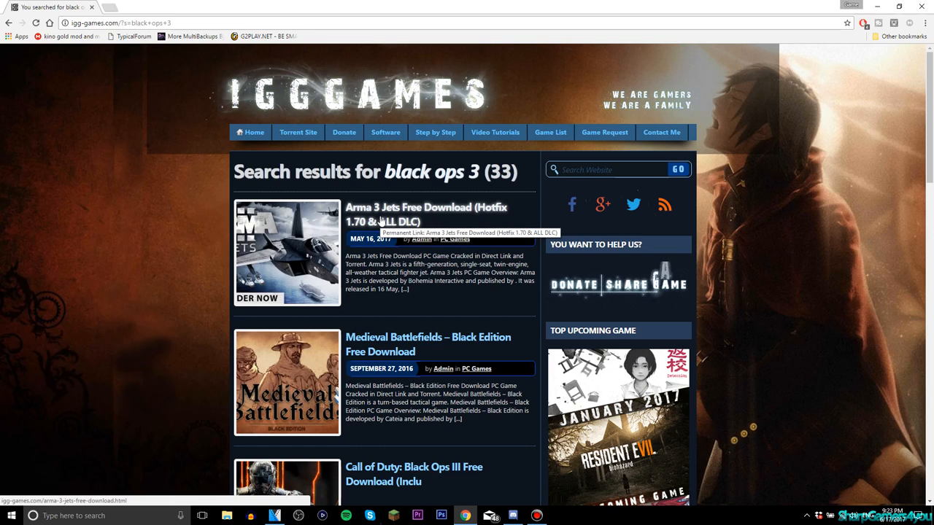
scroll("down", 3)
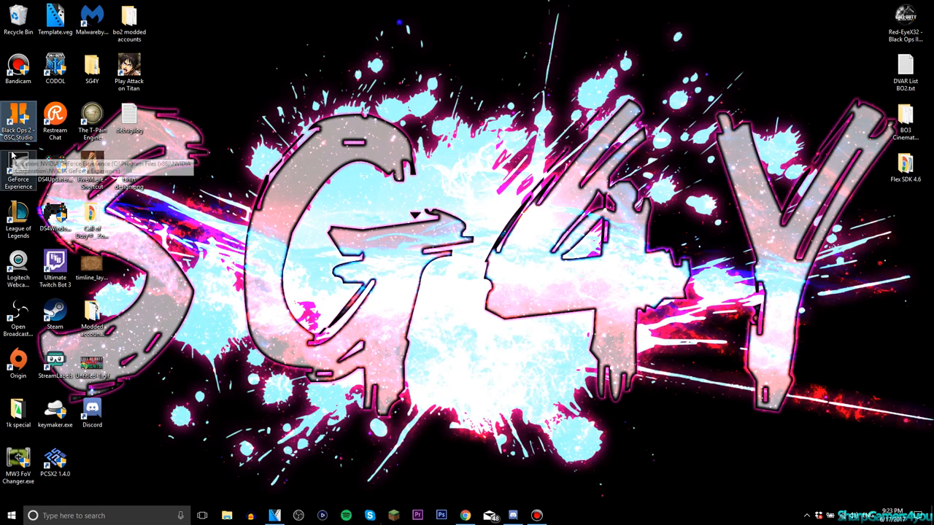
mouse_move(403, 345)
type("black ops 2")
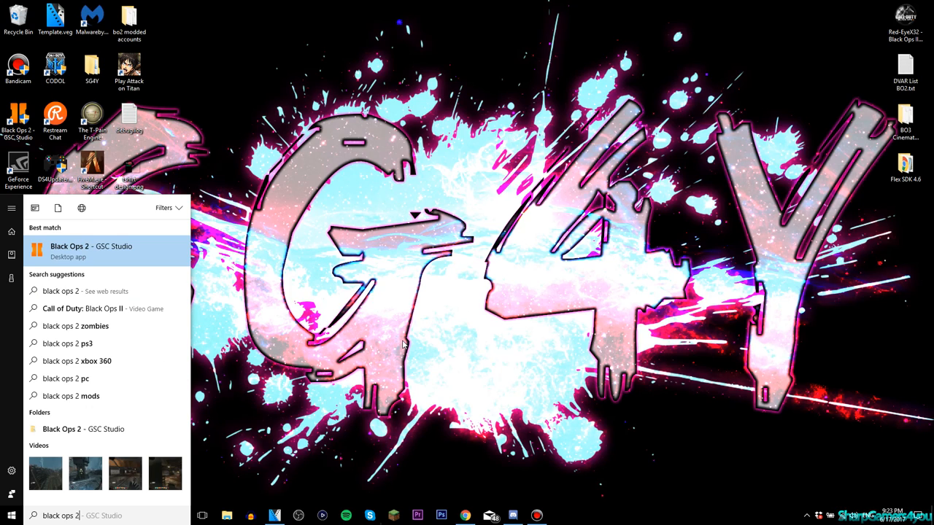
mouse_move(84, 308)
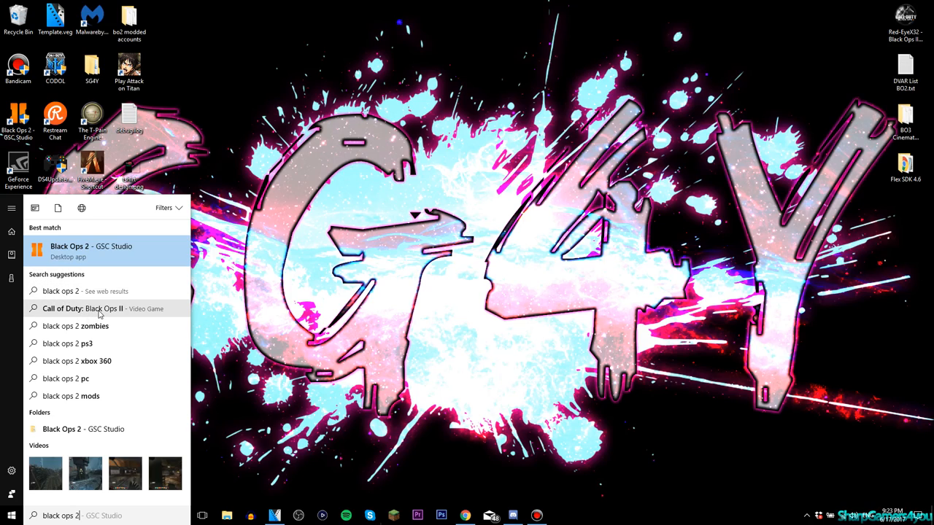
left_click(84, 308)
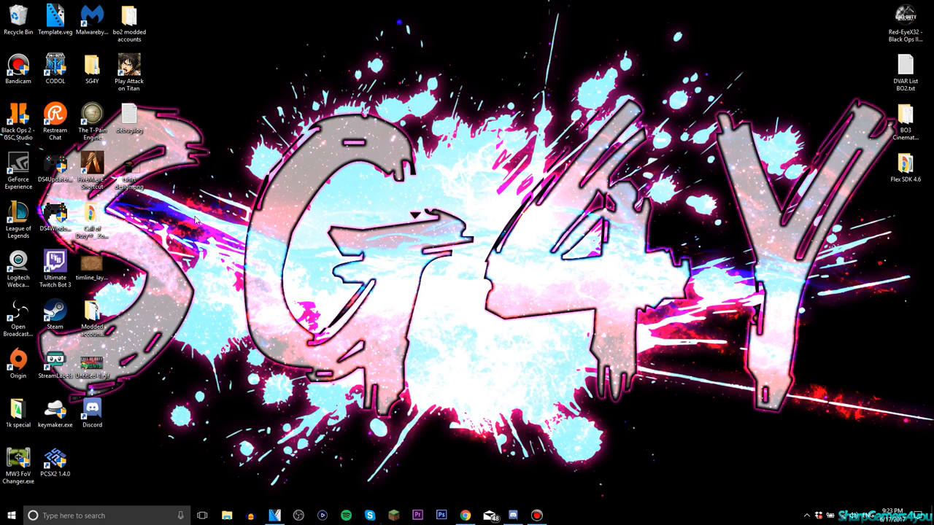
mouse_move(352, 360)
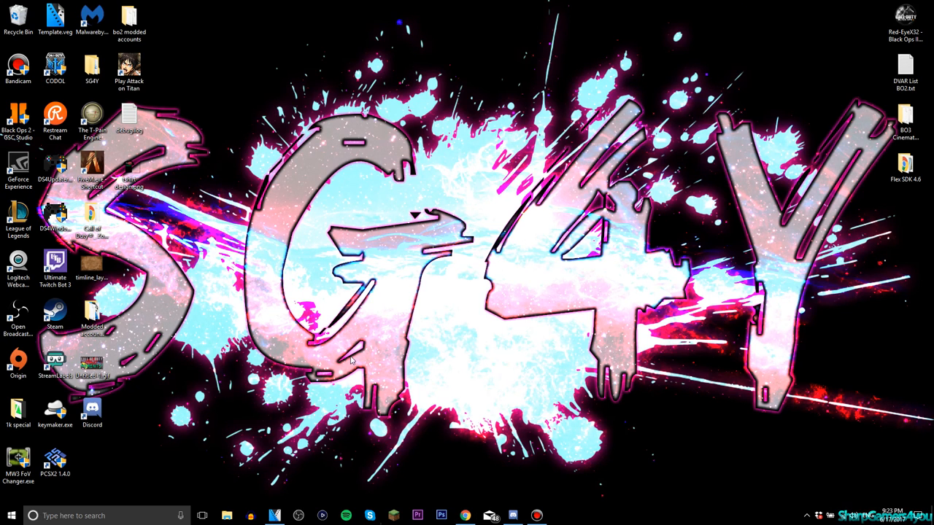
- Return to Chrome and scroll the 'black ops 3' results down and back to the top
left_click(465, 516)
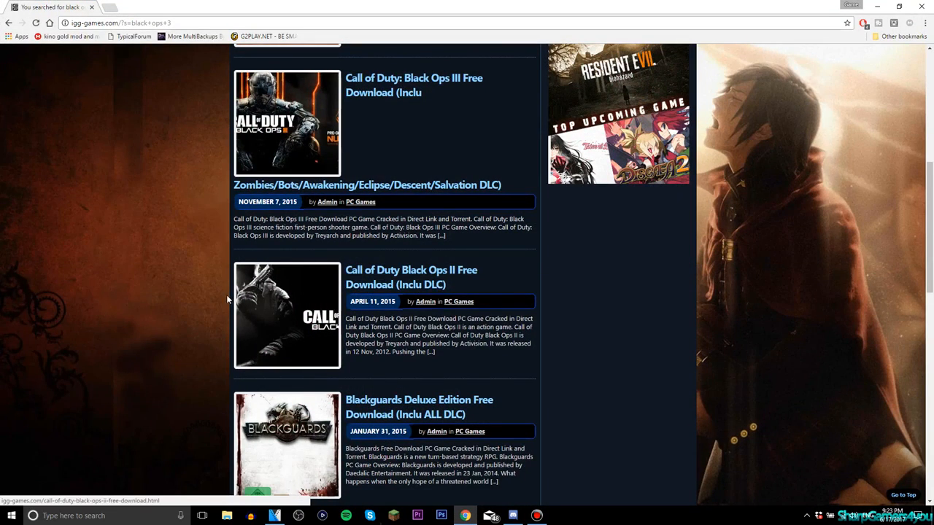
scroll("down", 3)
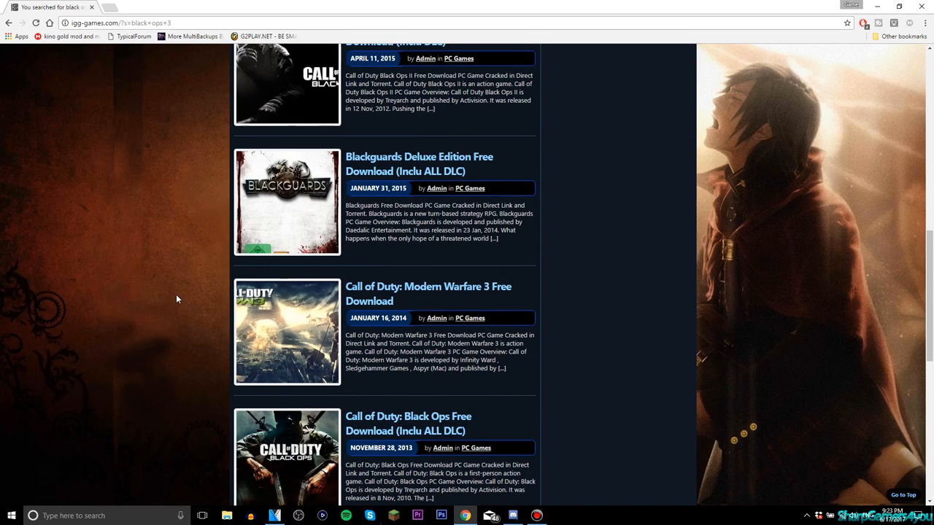
scroll("down", 3)
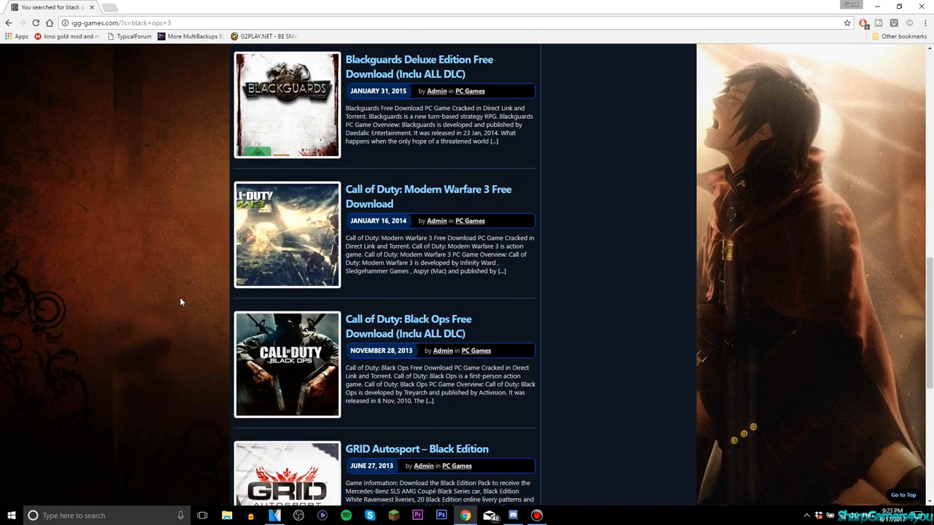
scroll("down", 3)
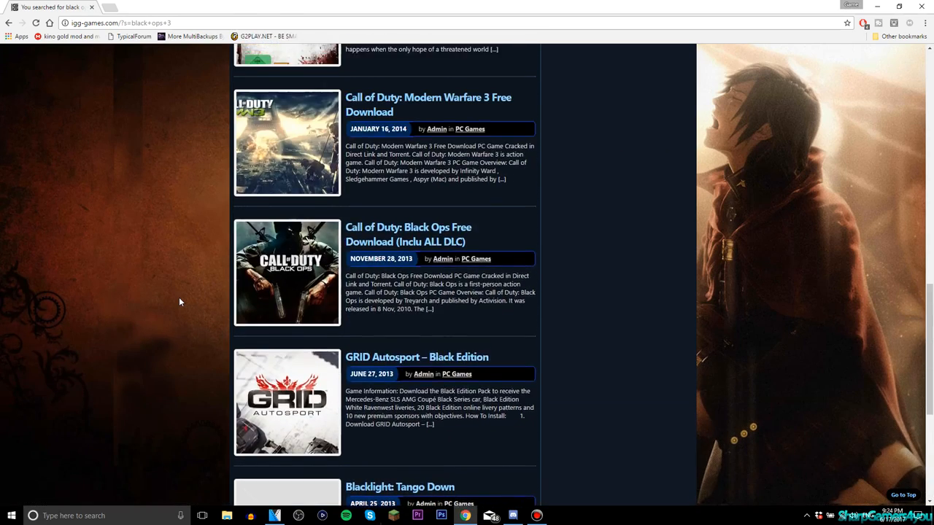
scroll("up", 3)
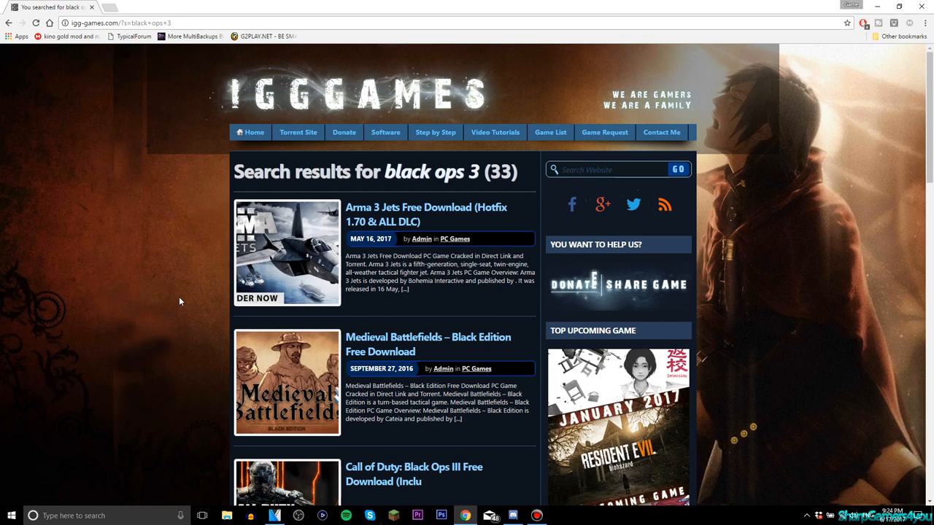
mouse_move(234, 308)
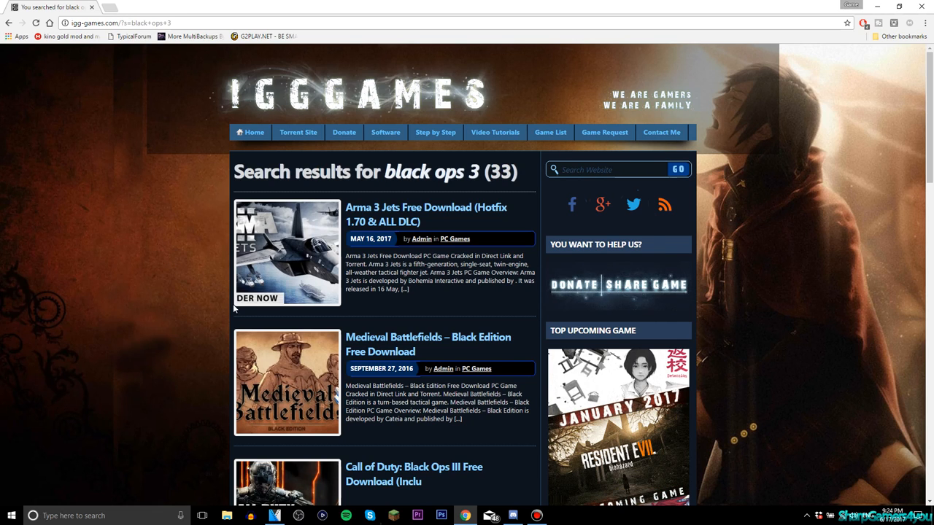
- Visit IGG Games' Software tag page, go back Home, then reach GamesTorrent.co
scroll("down", 3)
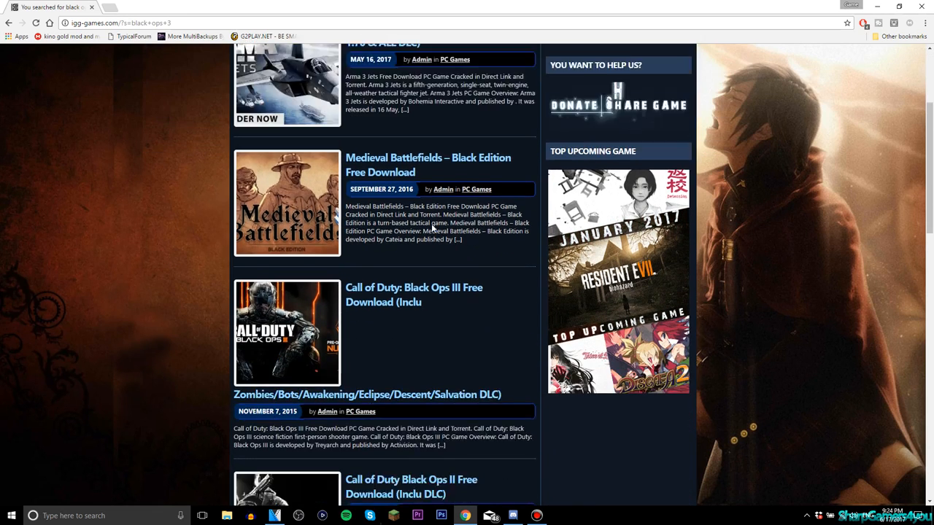
scroll("up", 3)
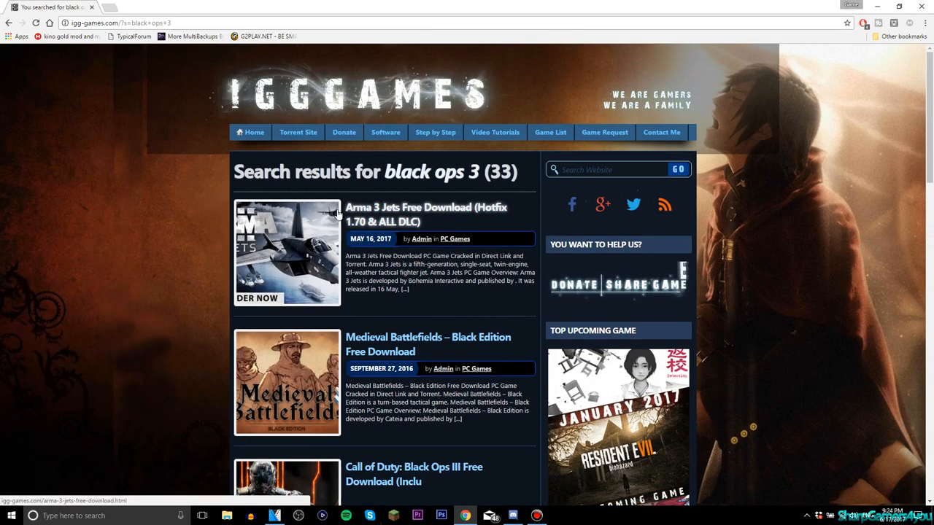
left_click(385, 132)
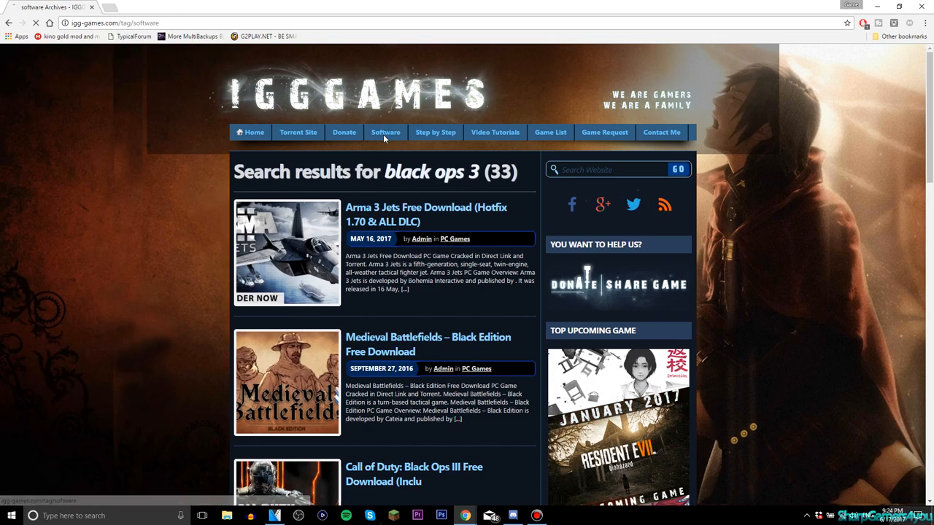
left_click(385, 132)
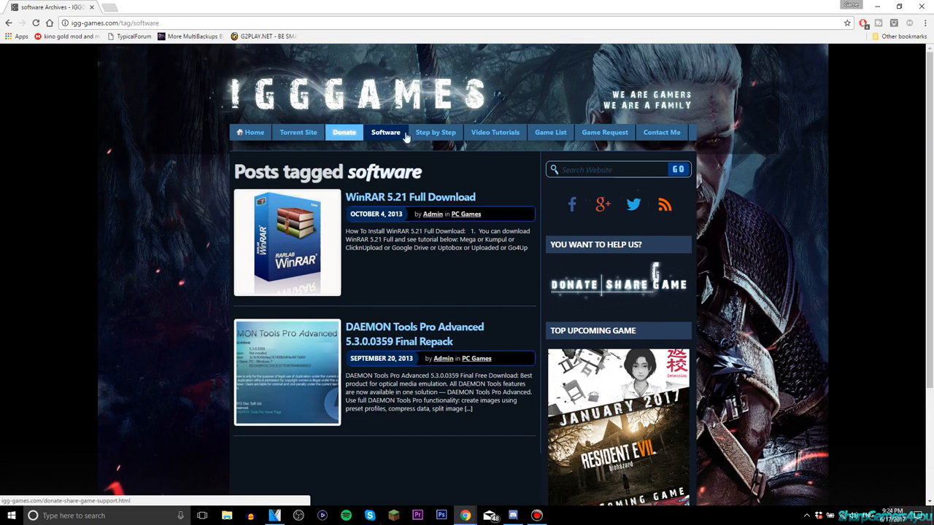
left_click(254, 132)
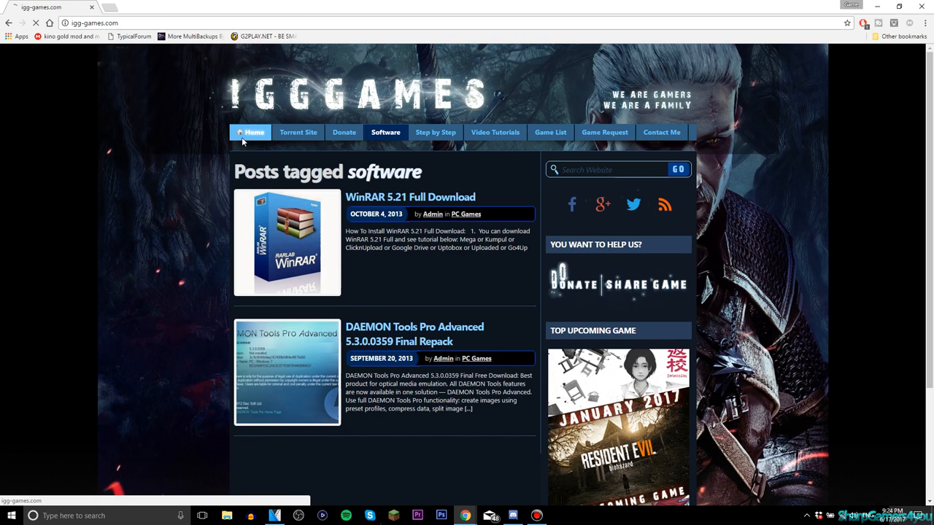
left_click(298, 132)
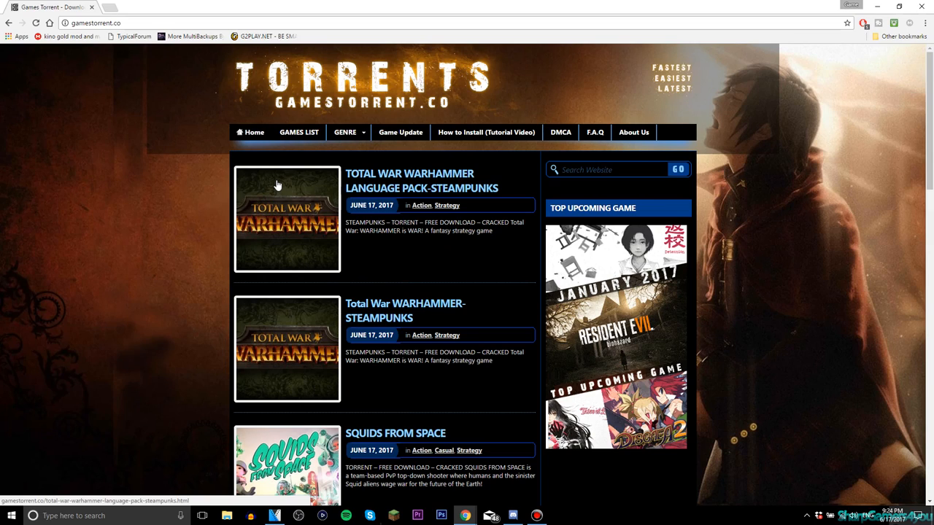
mouse_move(145, 219)
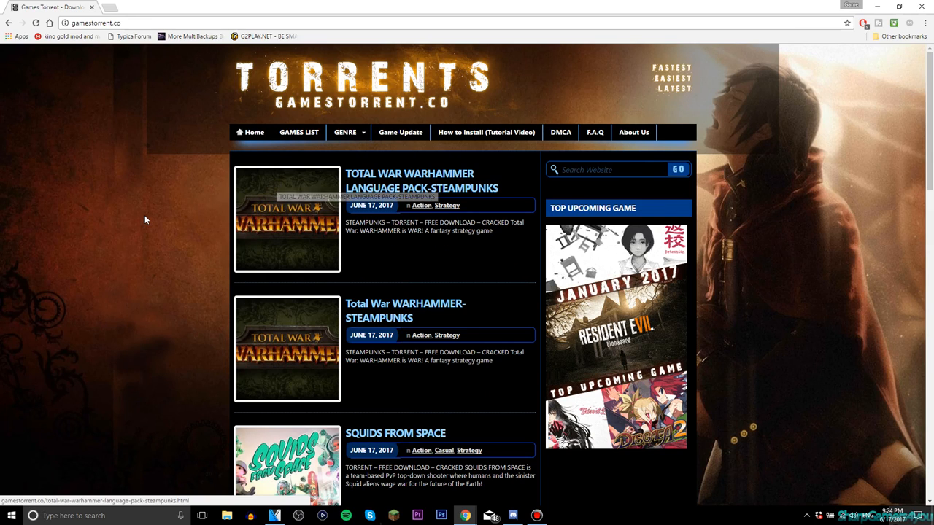